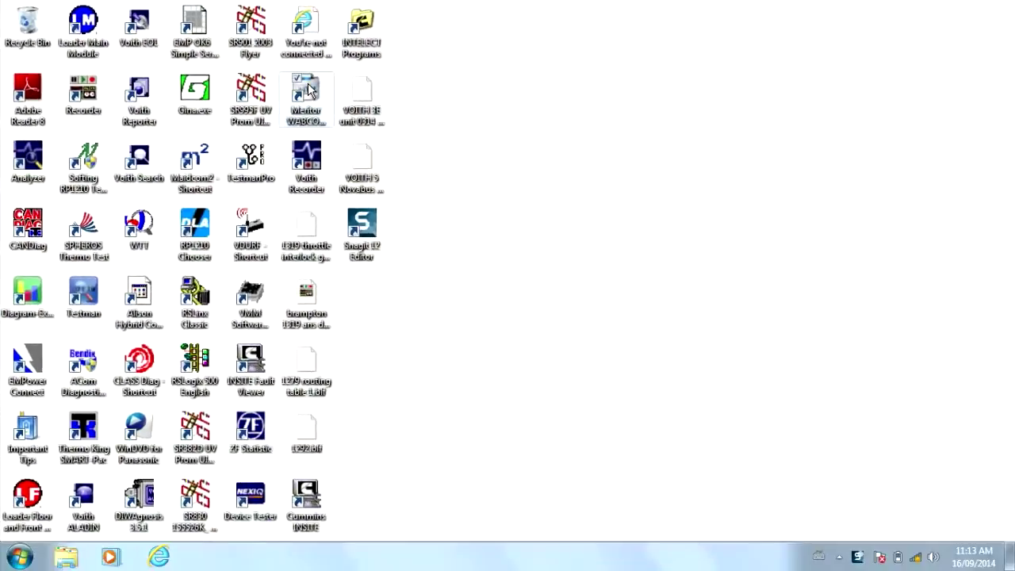
Launch Meritor WABCO Toolbox 11.2 from its desktop shortcut.
double_click(305, 96)
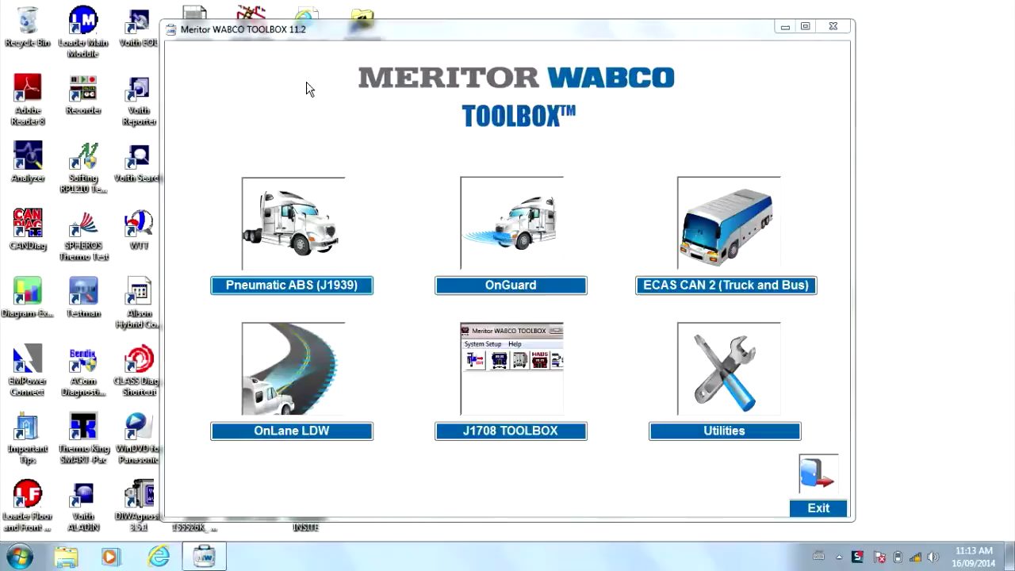
mouse_move(512, 389)
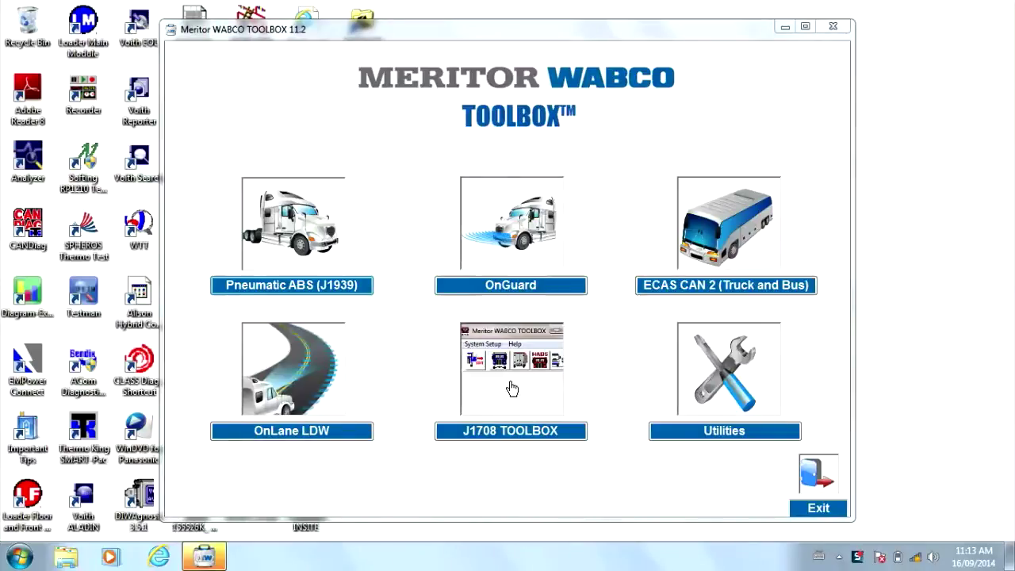
mouse_move(508, 401)
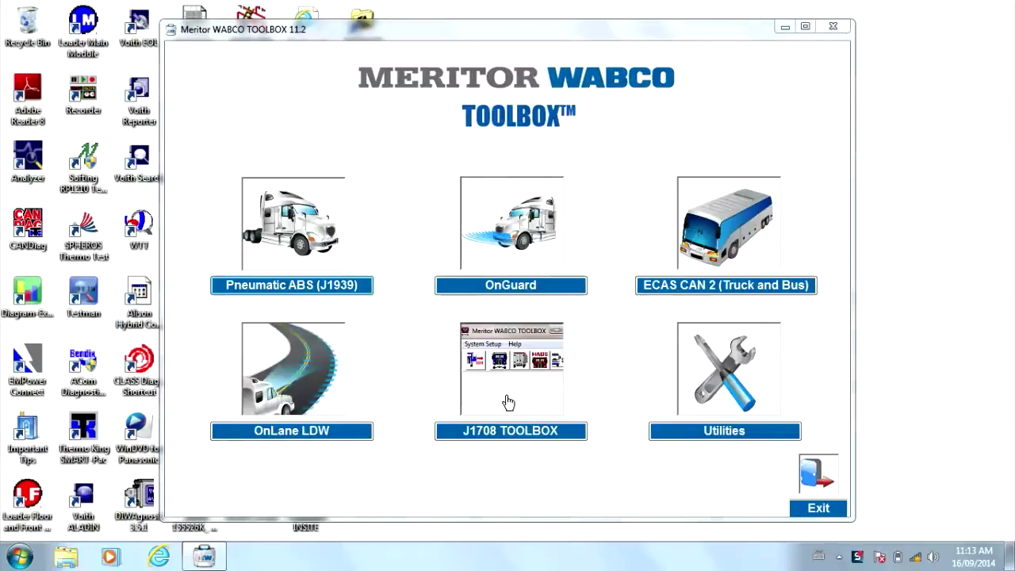
Open Tractor ABS from the J1708 toolbox to connect to the ECU.
left_click(510, 400)
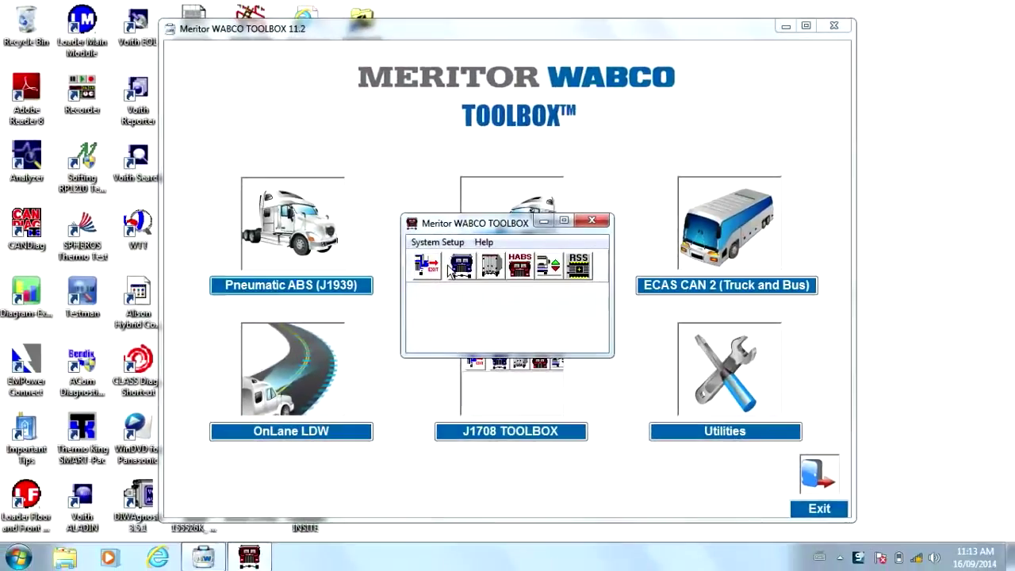
left_click(460, 265)
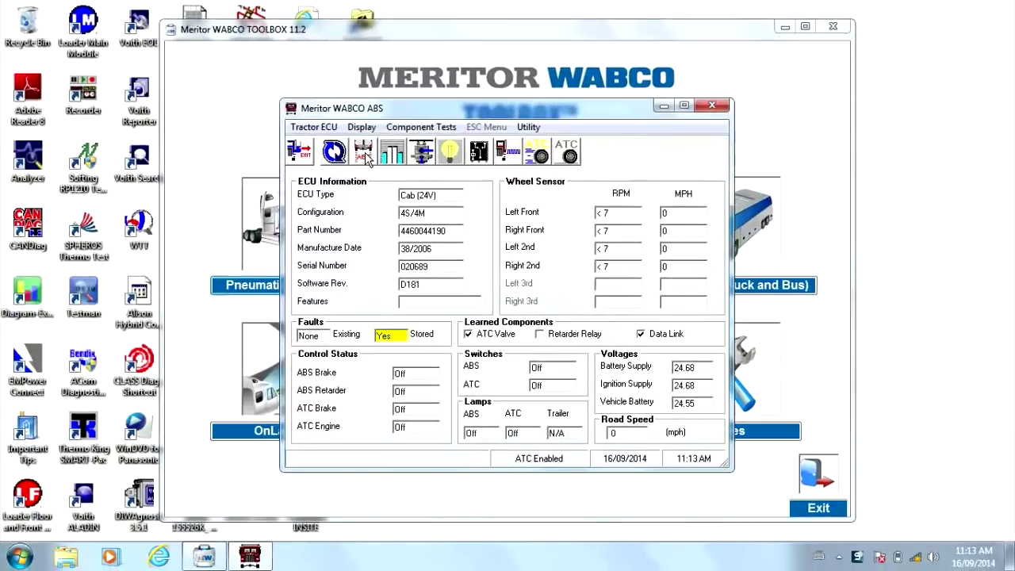
Show stored faults and open help for the SAE 1939 - EEC1 Time-out fault.
left_click(363, 150)
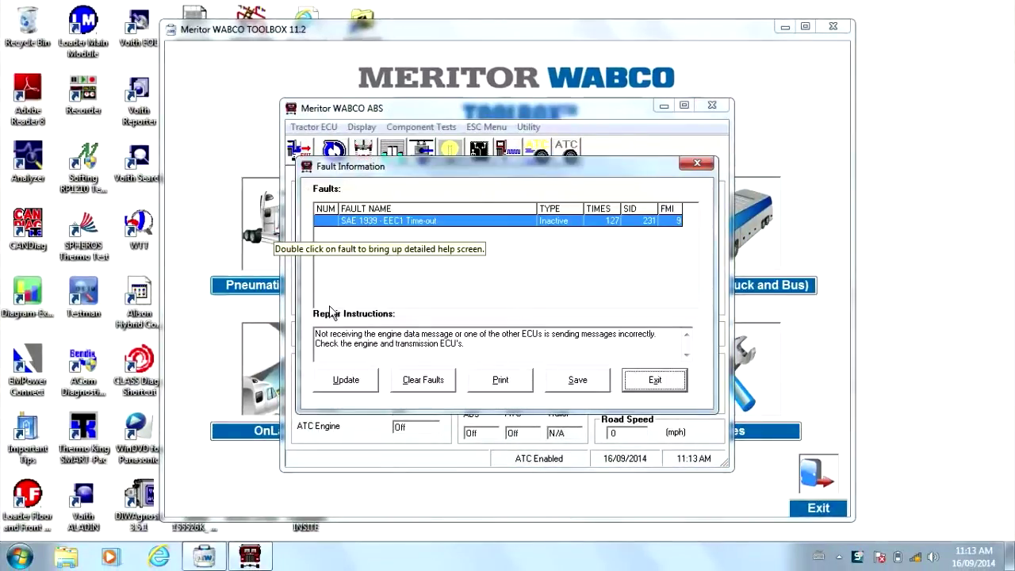
mouse_move(385, 230)
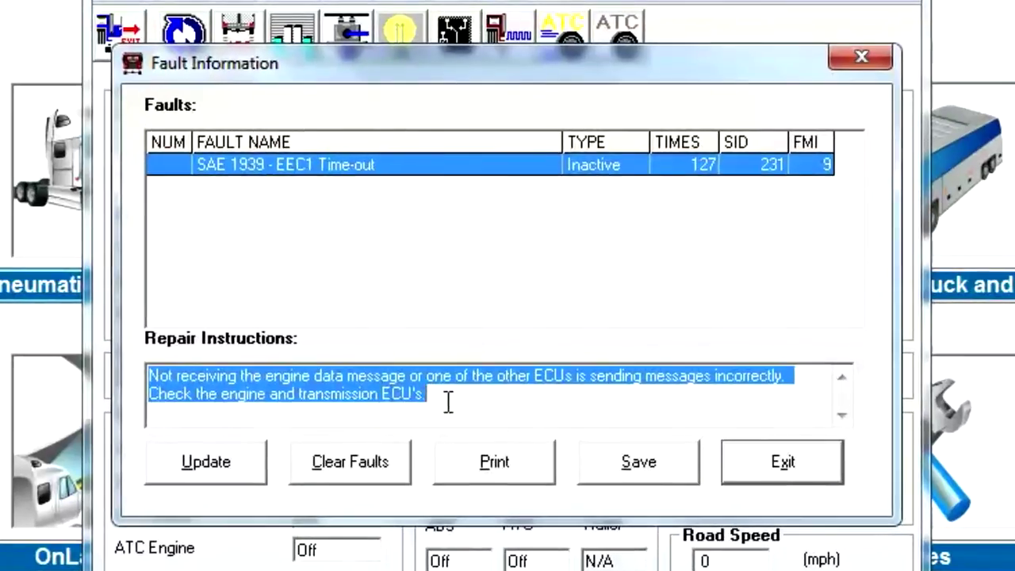
mouse_move(462, 304)
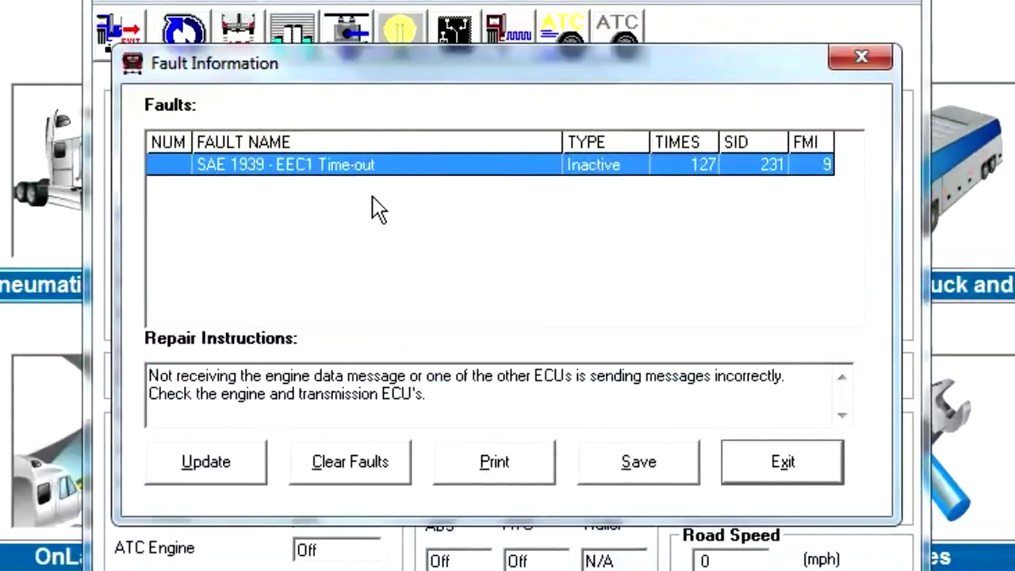
mouse_move(342, 173)
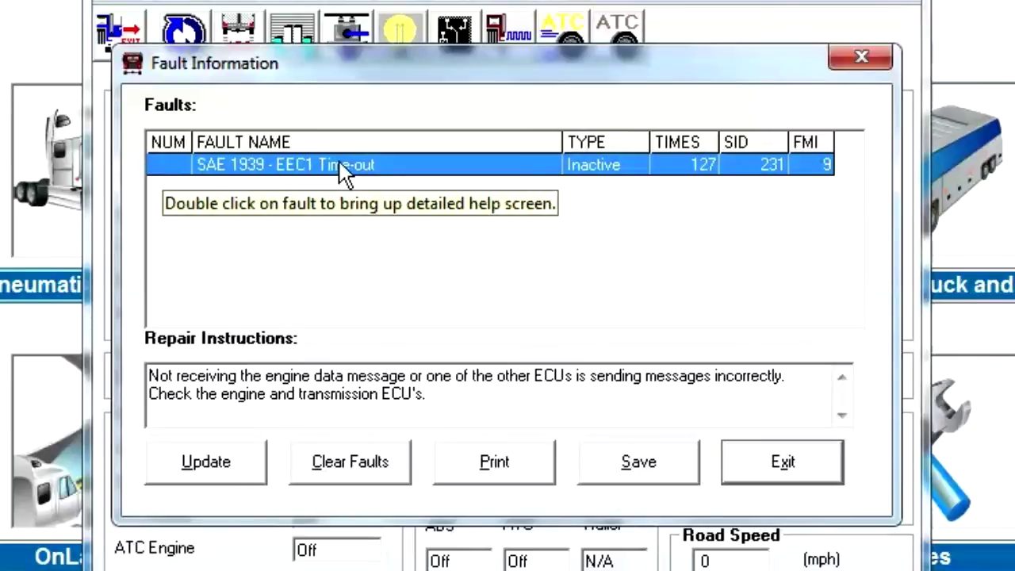
double_click(341, 165)
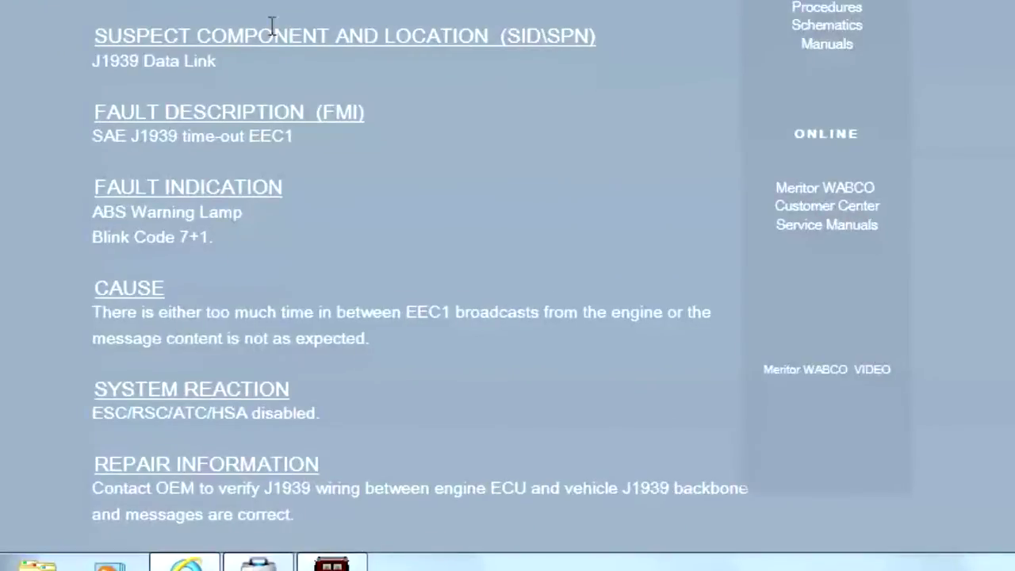
Highlight suspect component, fault indication and blink code details, then close the ABS screen.
double_click(210, 35)
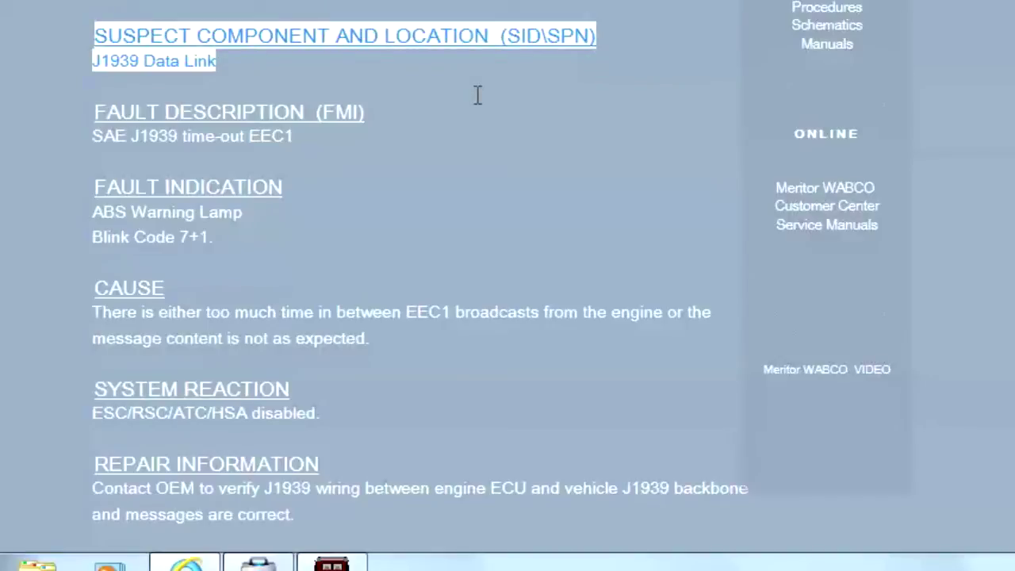
mouse_move(377, 155)
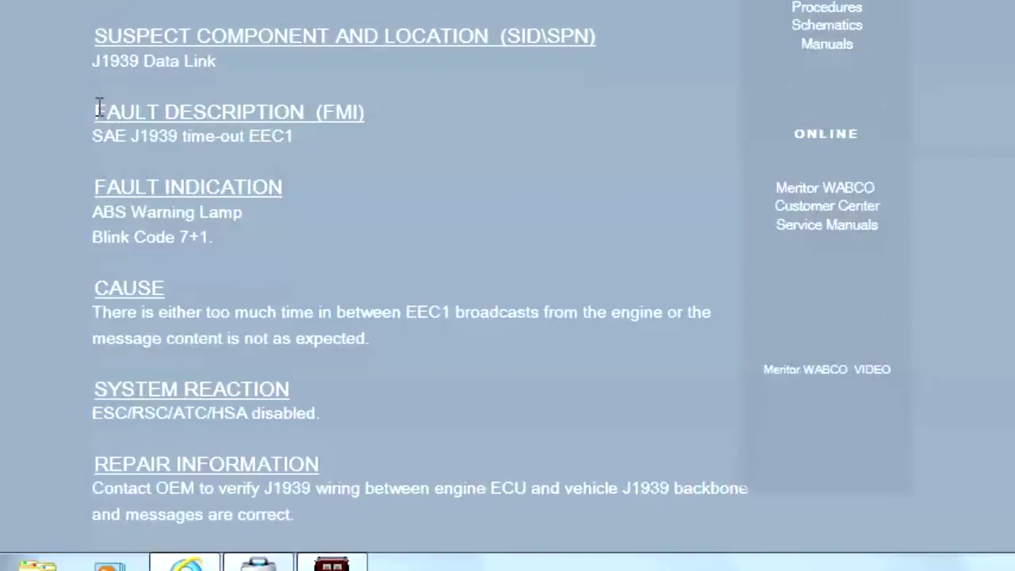
left_click_drag(96, 112, 293, 136)
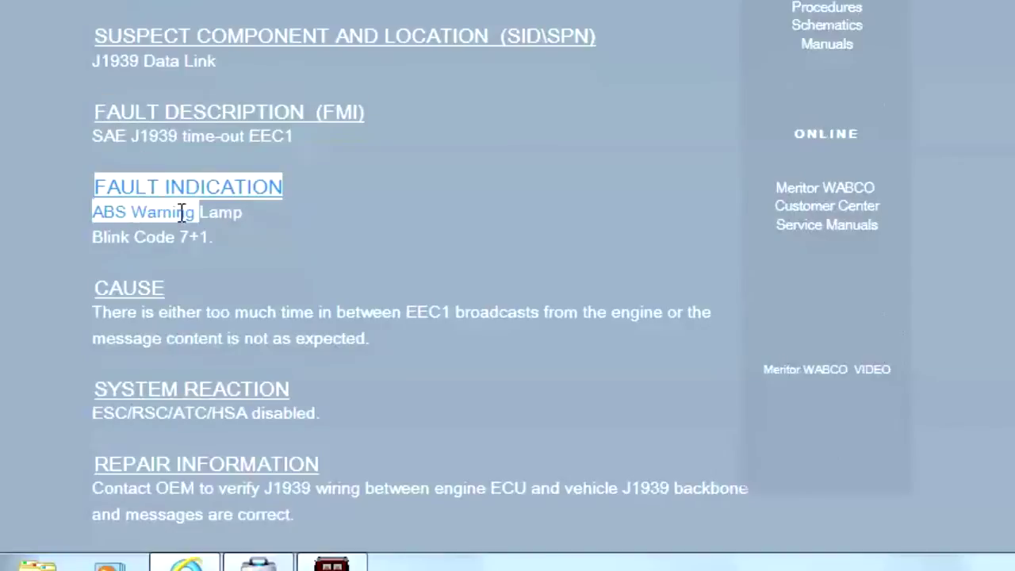
left_click_drag(183, 213, 246, 242)
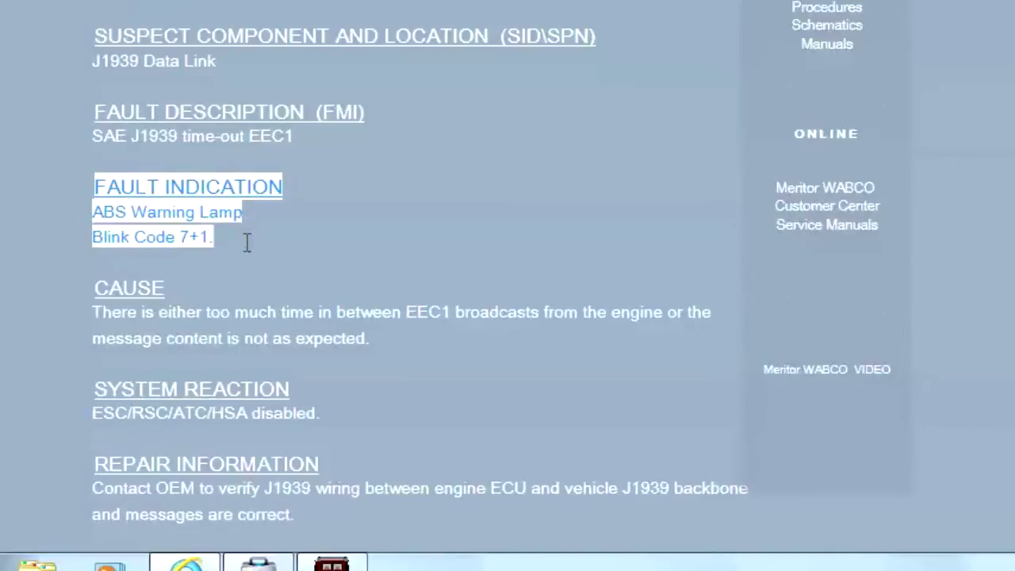
mouse_move(94, 287)
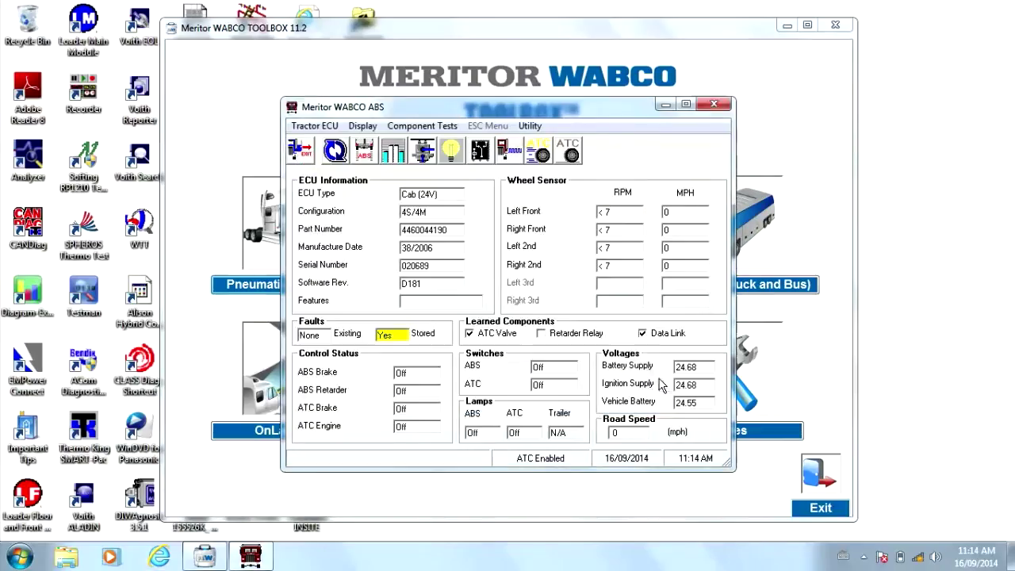
left_click(714, 103)
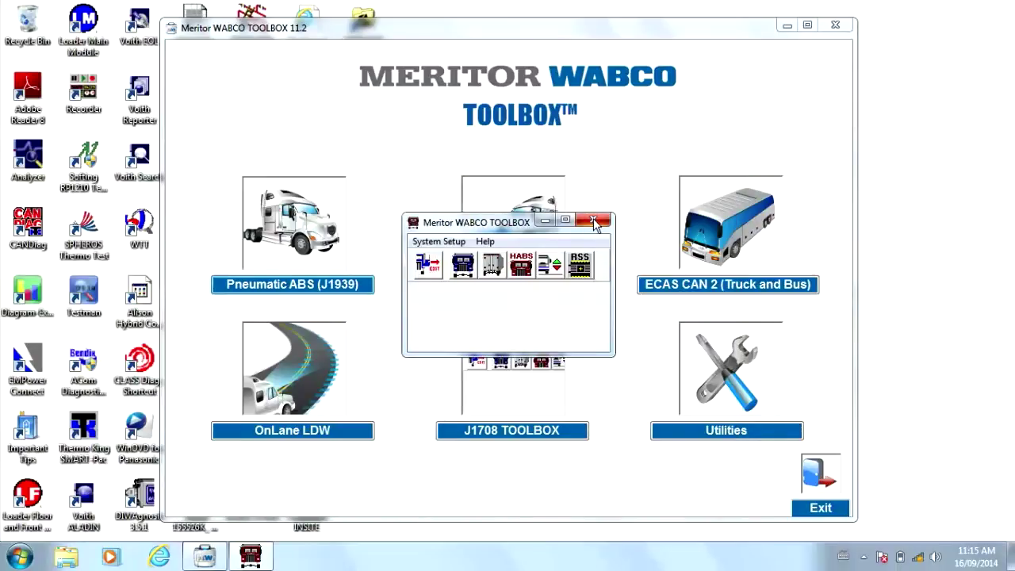